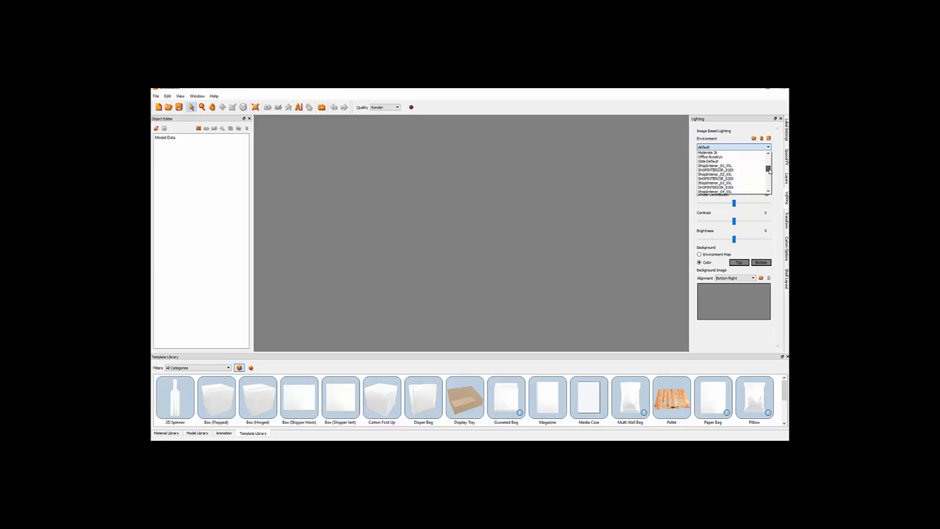
# Set the scene's lighting environment to SHOPINTERIOR
pyautogui.click(727, 178)
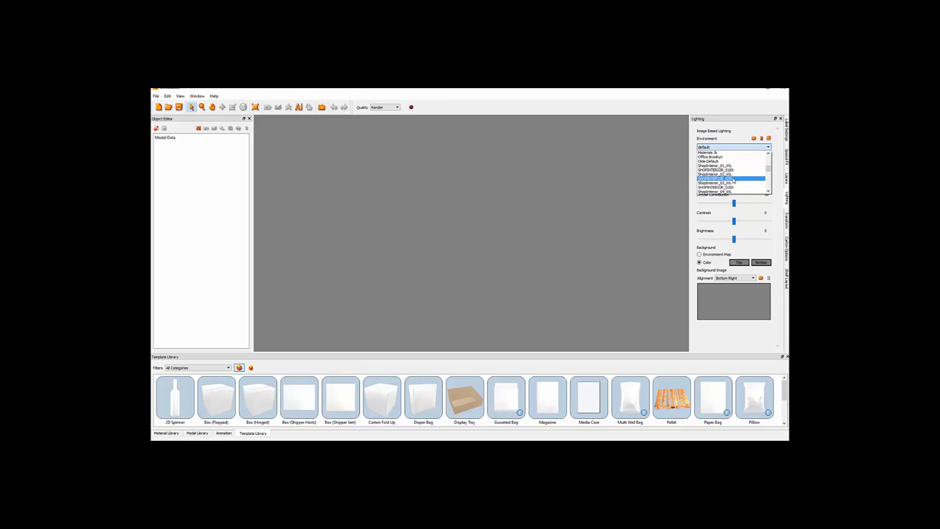
pyautogui.click(728, 182)
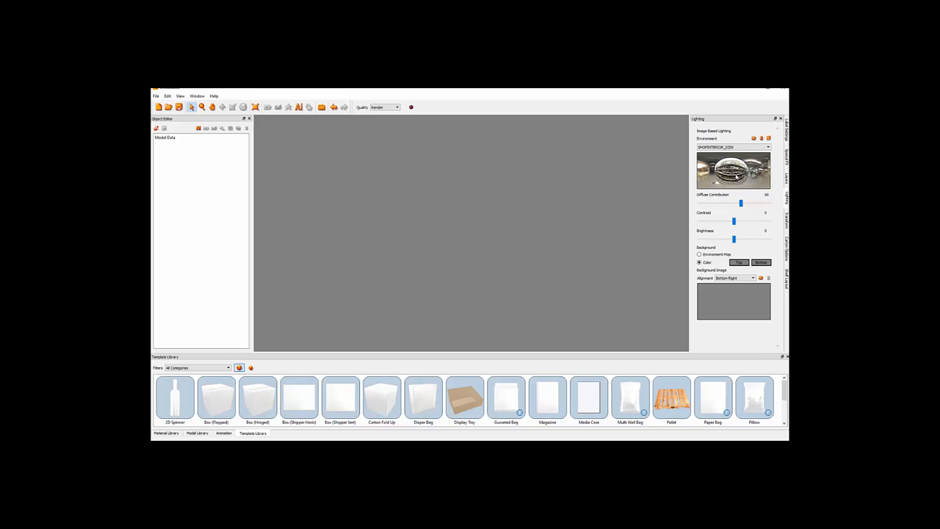
pyautogui.moveTo(708, 252)
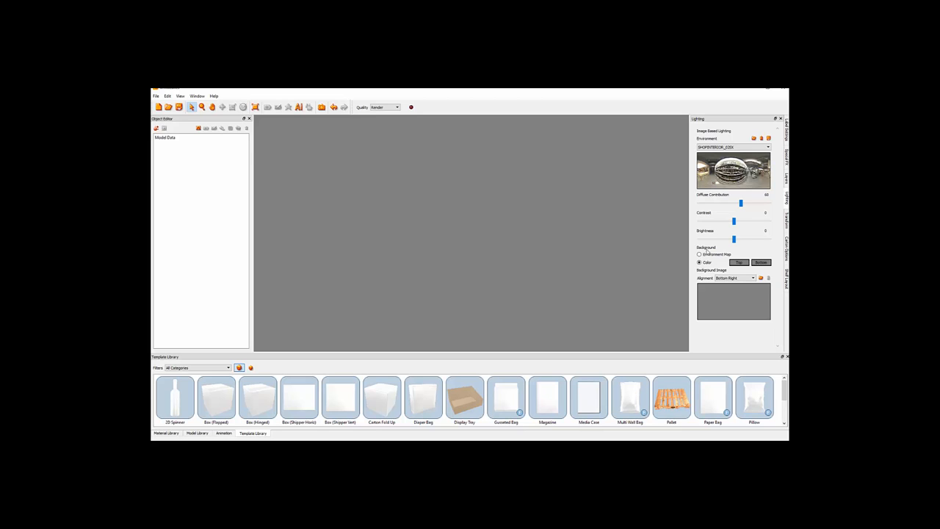
# Show the shop interior map as backdrop, then restore default environment with a Color background
pyautogui.click(700, 254)
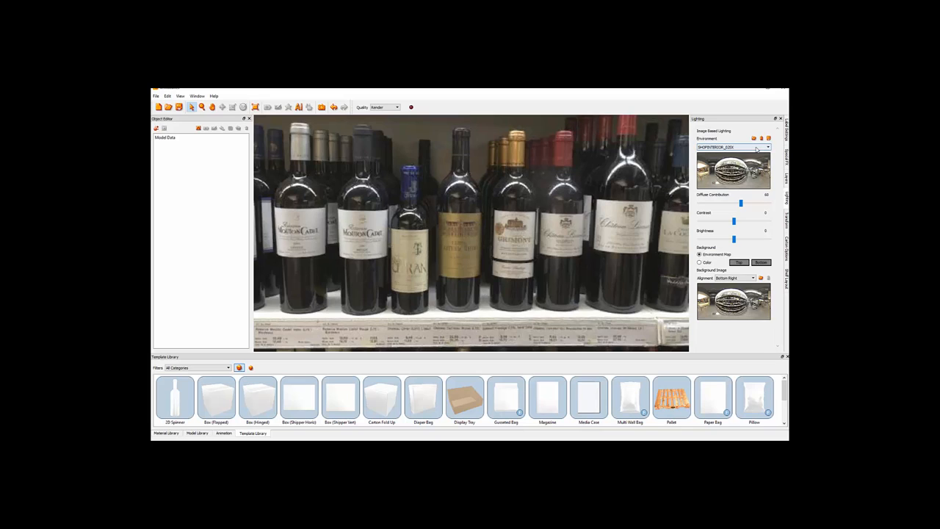
pyautogui.click(768, 147)
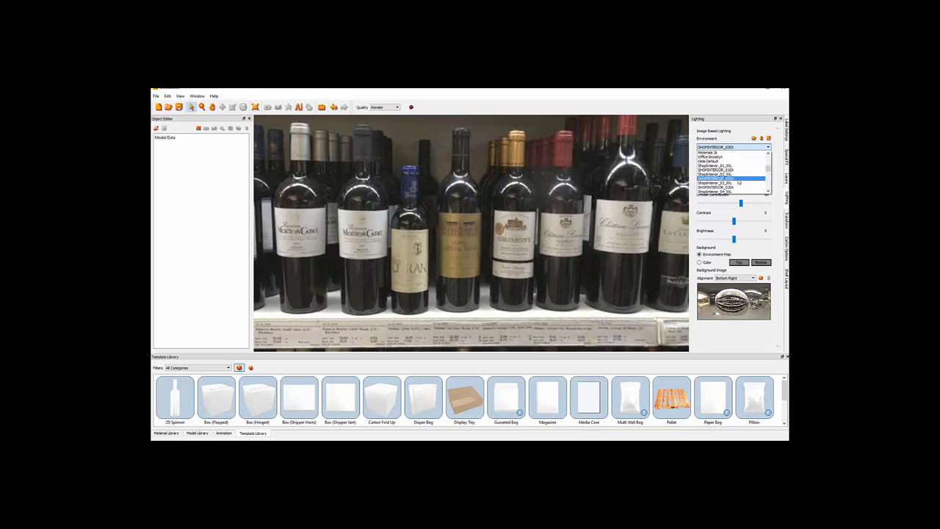
pyautogui.click(728, 177)
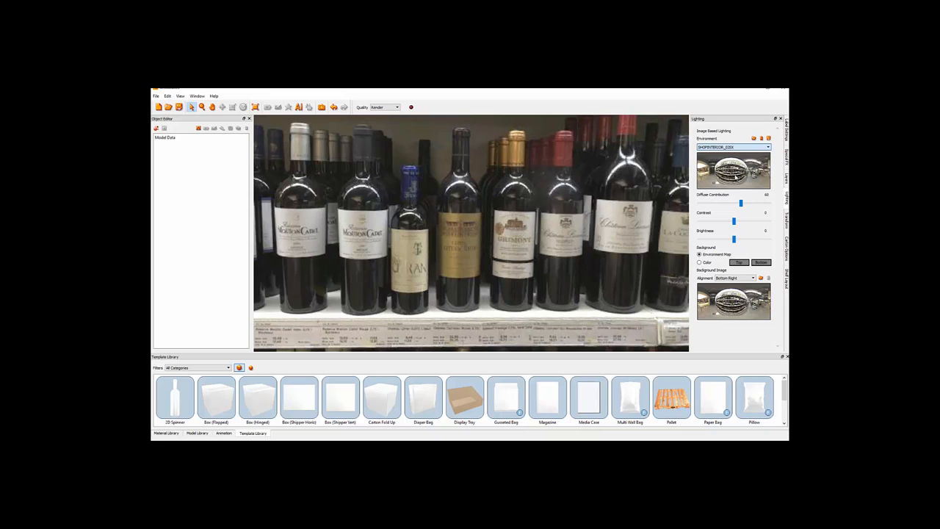
pyautogui.click(735, 147)
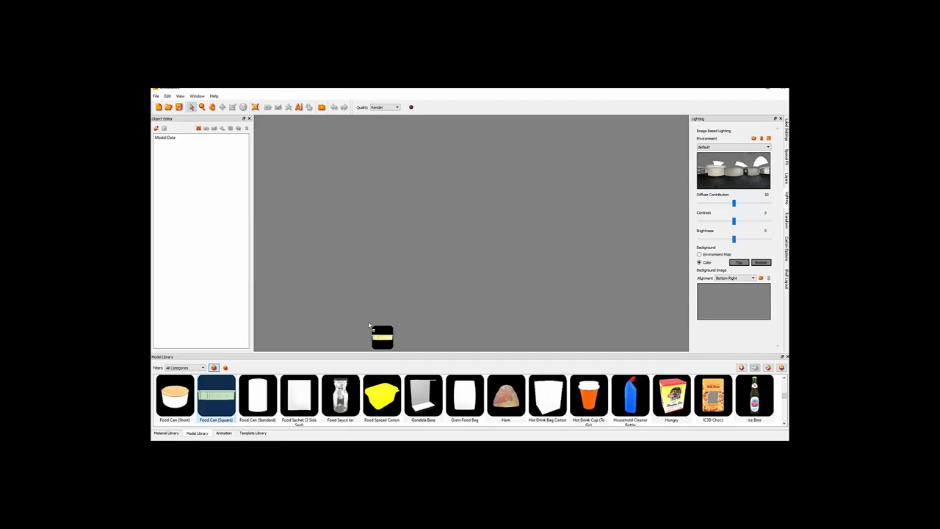
# Add the Food Can (Square) model to the scene with Ambient Occlusion enabled
pyautogui.doubleClick(216, 396)
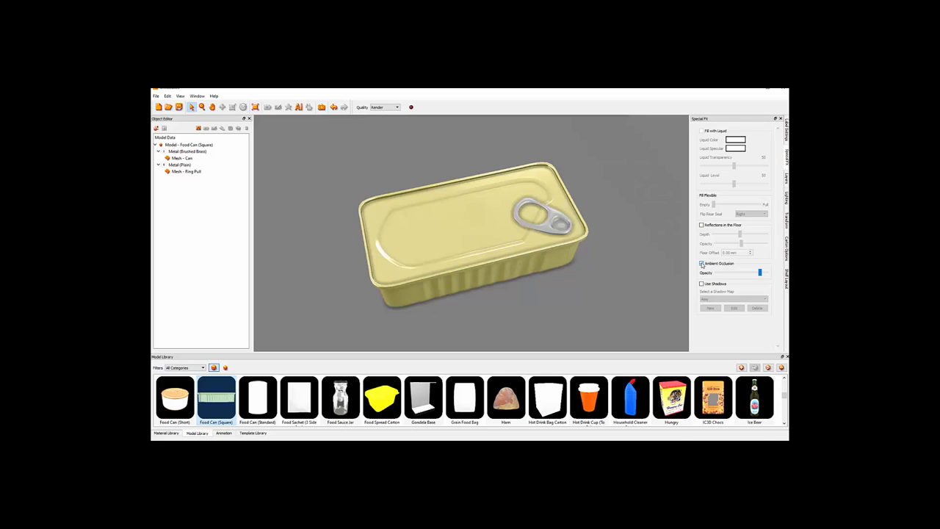
pyautogui.click(156, 95)
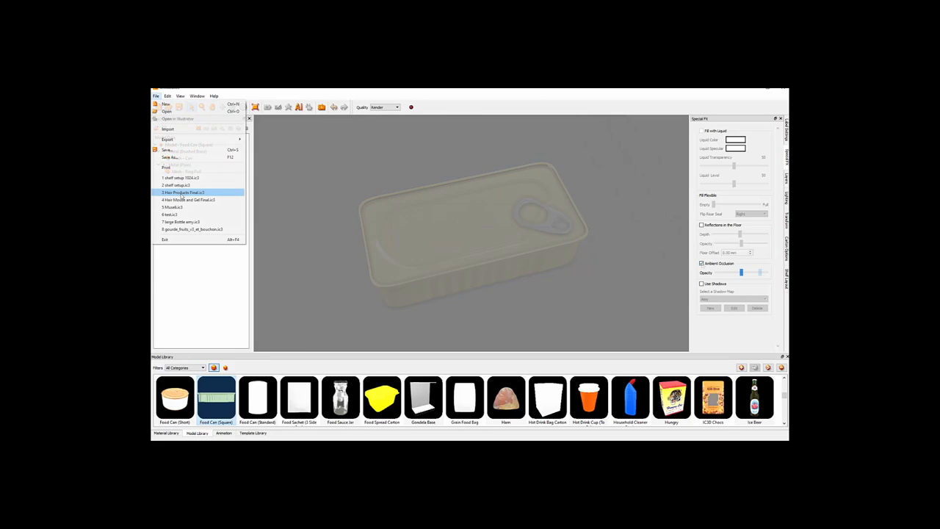
# Load the Hair Products scene, untick floor Reflections and turn on Use Shadows
pyautogui.click(181, 193)
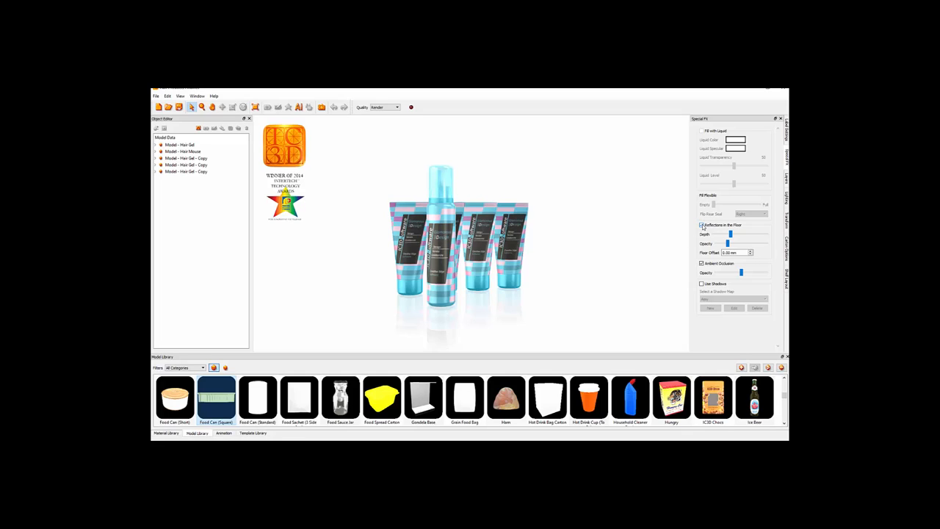
pyautogui.click(702, 225)
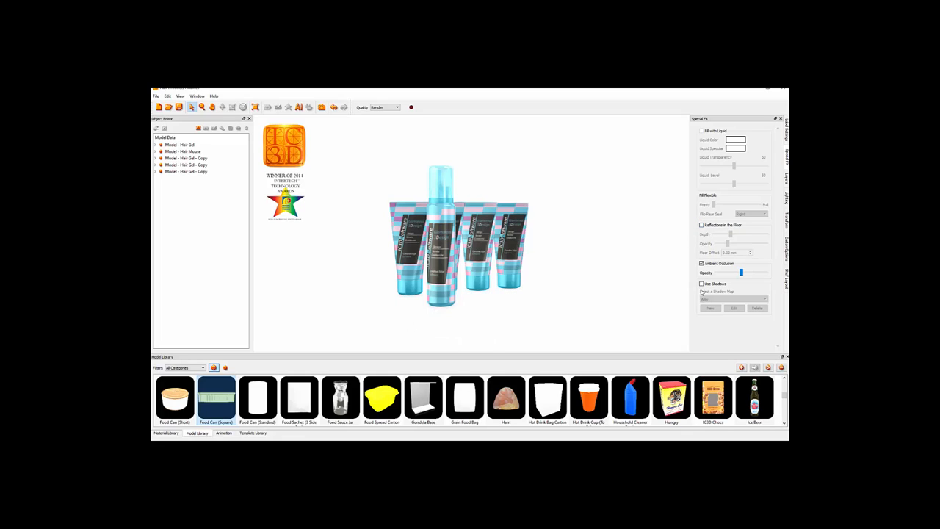
pyautogui.click(702, 283)
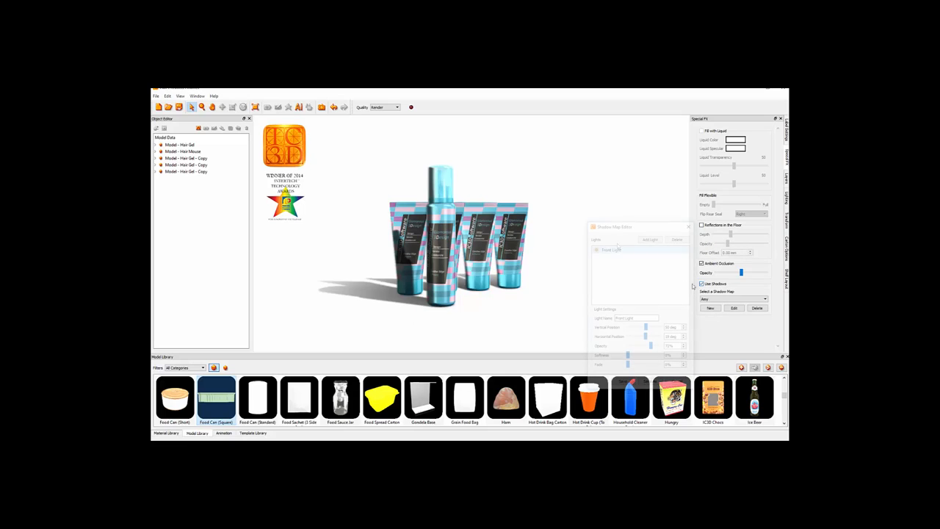
# Adjust the Front Light's vertical and horizontal position and lower its shadow opacity
pyautogui.click(612, 250)
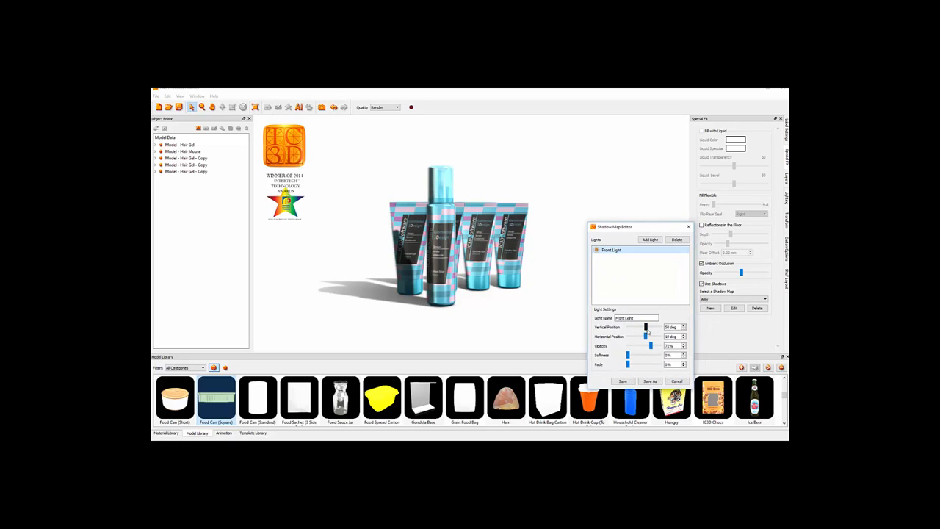
pyautogui.moveTo(646, 327); pyautogui.dragTo(638, 327)
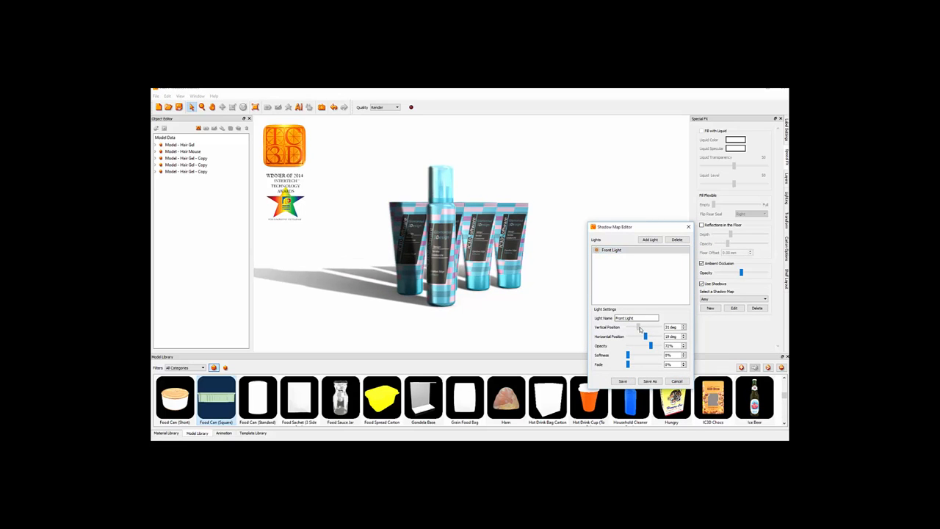
pyautogui.moveTo(639, 327); pyautogui.dragTo(646, 327)
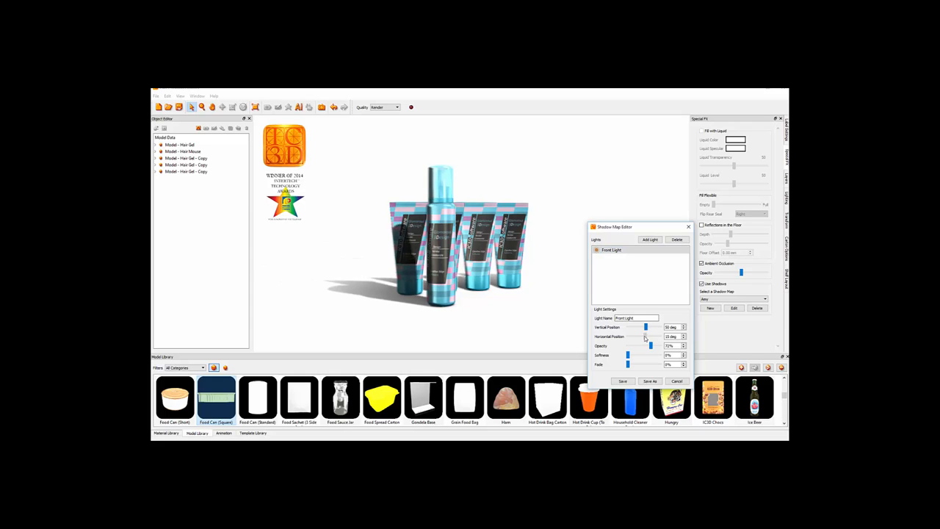
pyautogui.moveTo(632, 336); pyautogui.dragTo(649, 337)
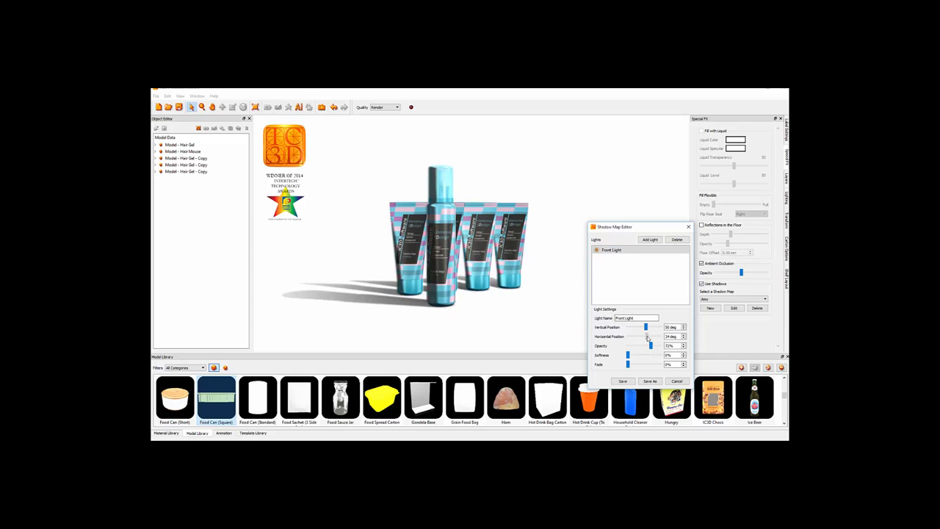
pyautogui.moveTo(646, 341); pyautogui.dragTo(650, 340)
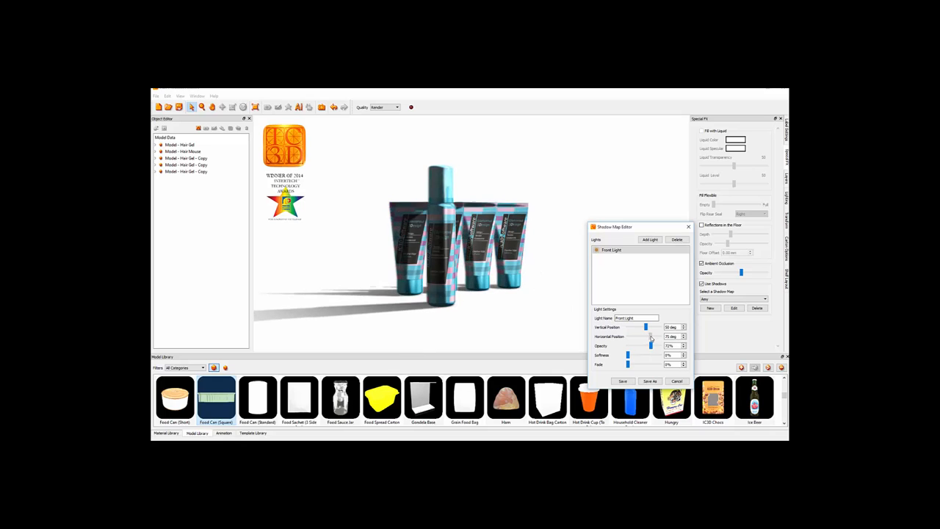
pyautogui.moveTo(650, 336); pyautogui.dragTo(645, 336)
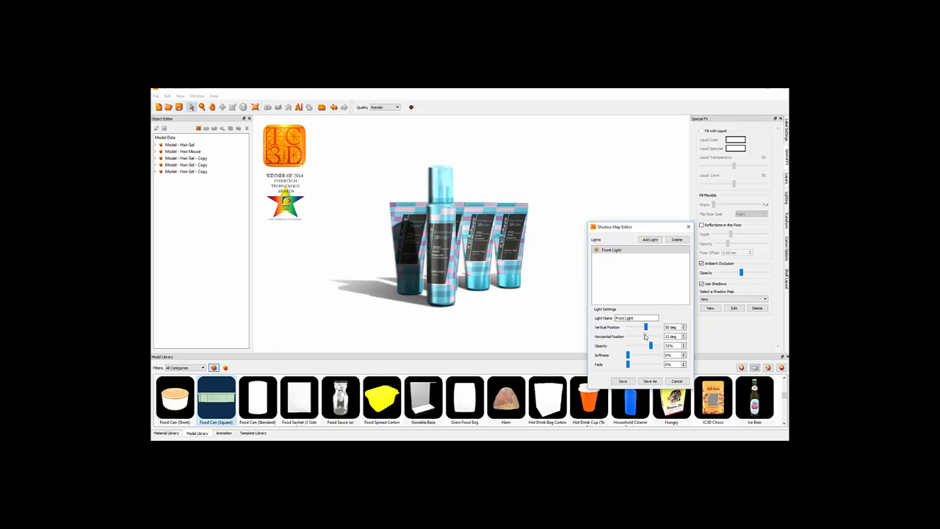
pyautogui.moveTo(650, 336); pyautogui.dragTo(640, 336)
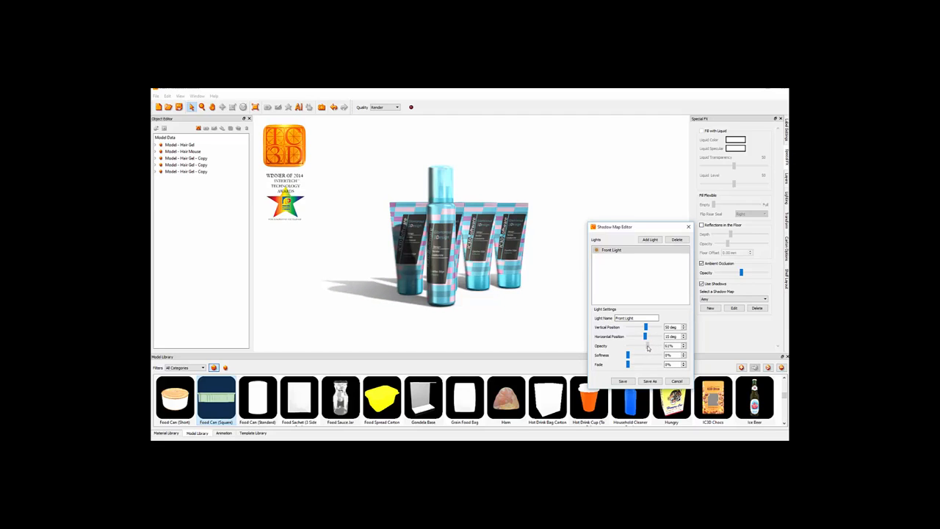
pyautogui.moveTo(647, 346); pyautogui.dragTo(641, 346)
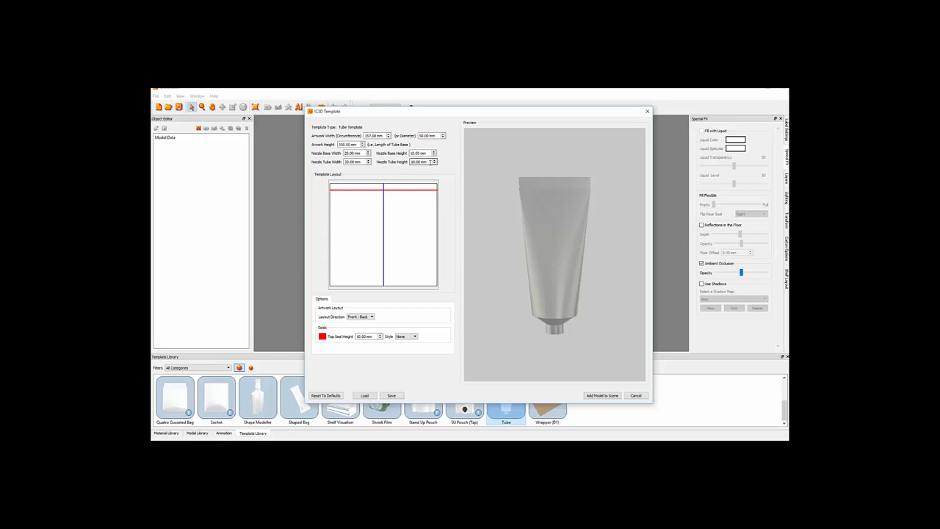
# Lengthen the nozzle height of the squeeze tube in the Tube template
pyautogui.click(423, 162)
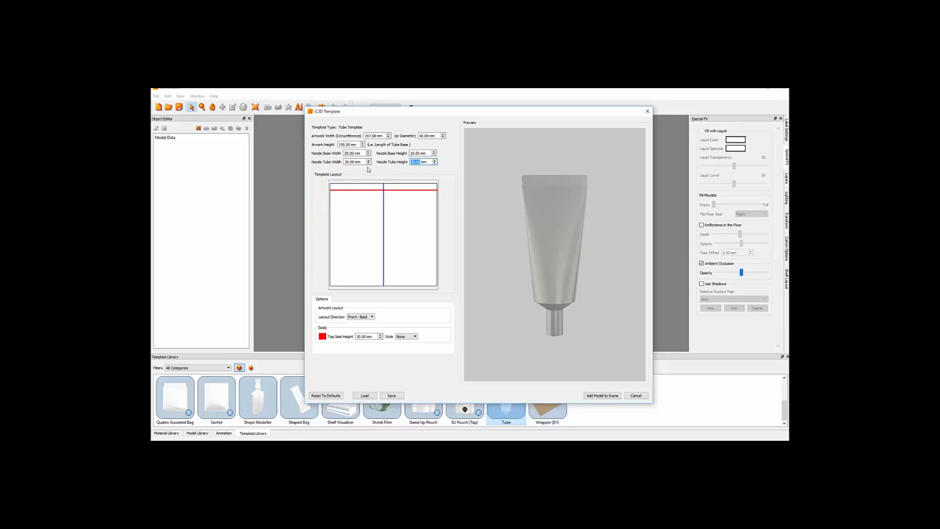
pyautogui.click(355, 161)
pyautogui.write('10')
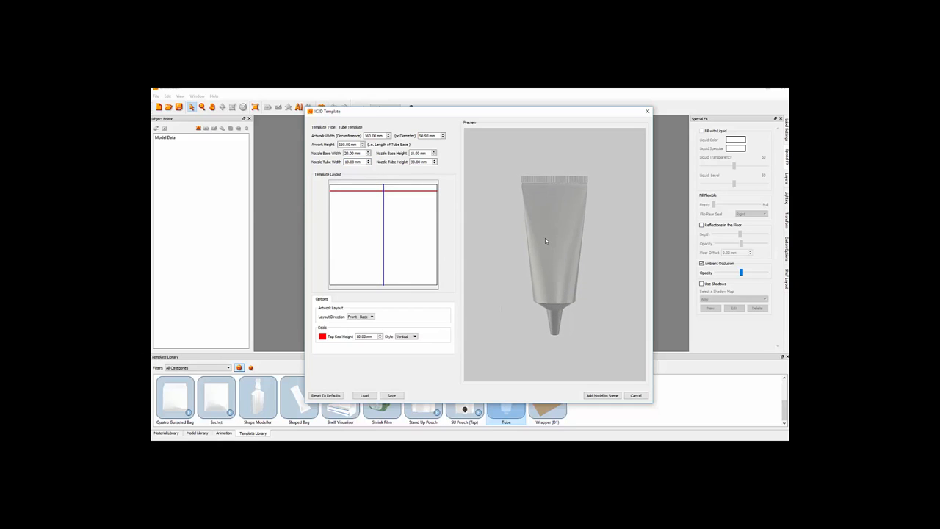
pyautogui.click(602, 395)
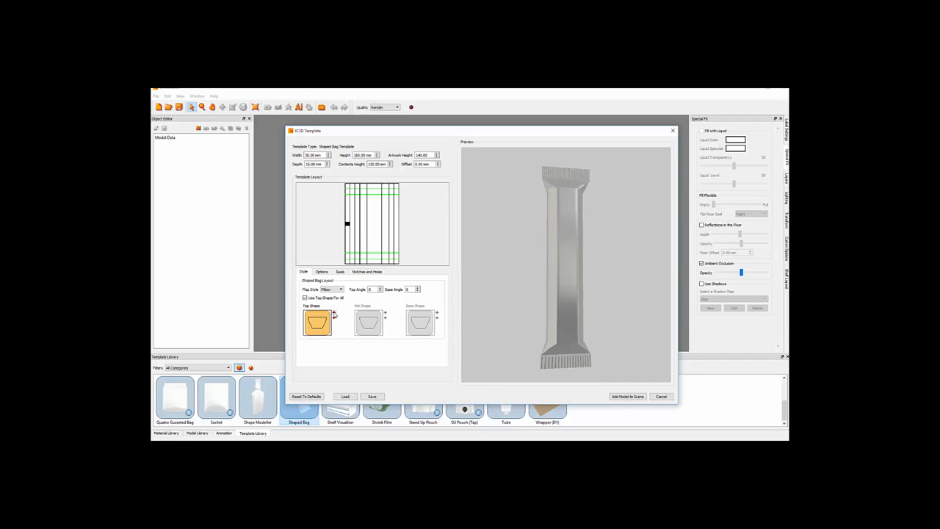
# Give the shaped bag a rounded top, greater width and depth, and Glued flap style
pyautogui.click(335, 314)
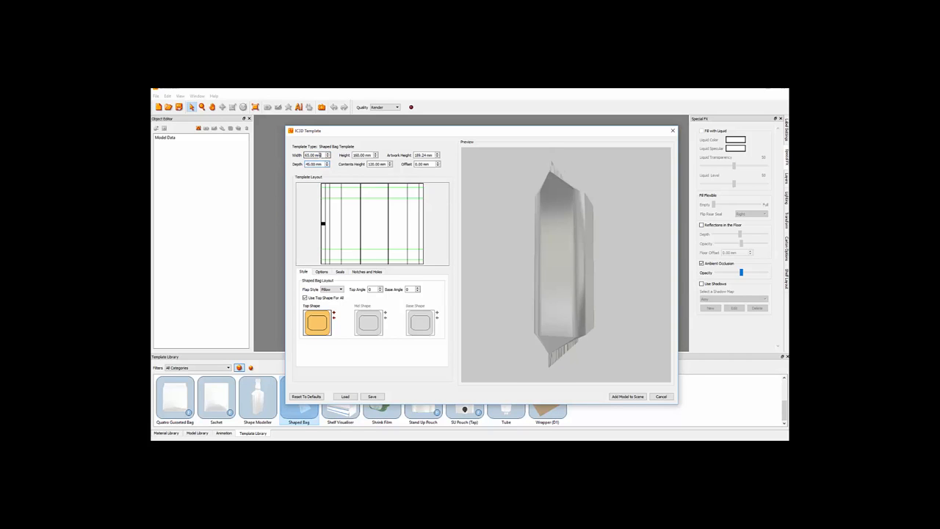
pyautogui.click(425, 155)
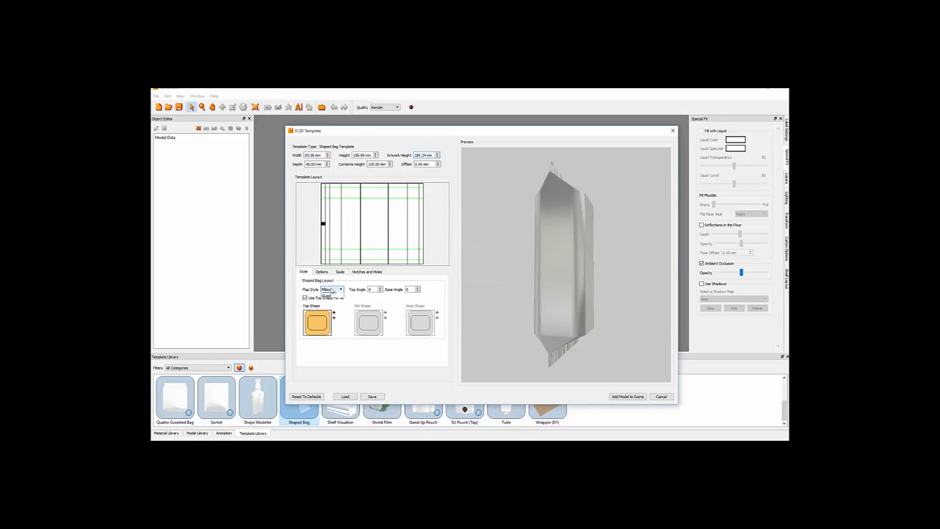
pyautogui.click(331, 288)
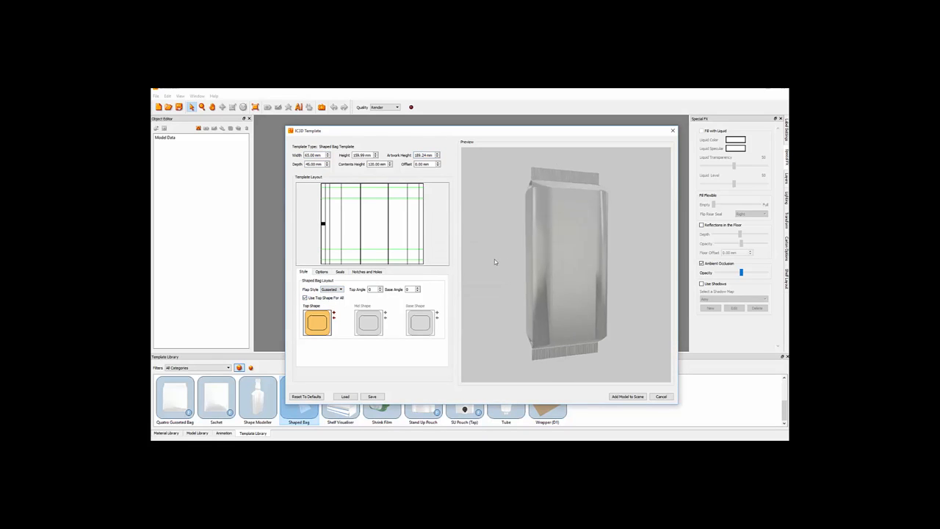
pyautogui.click(332, 289)
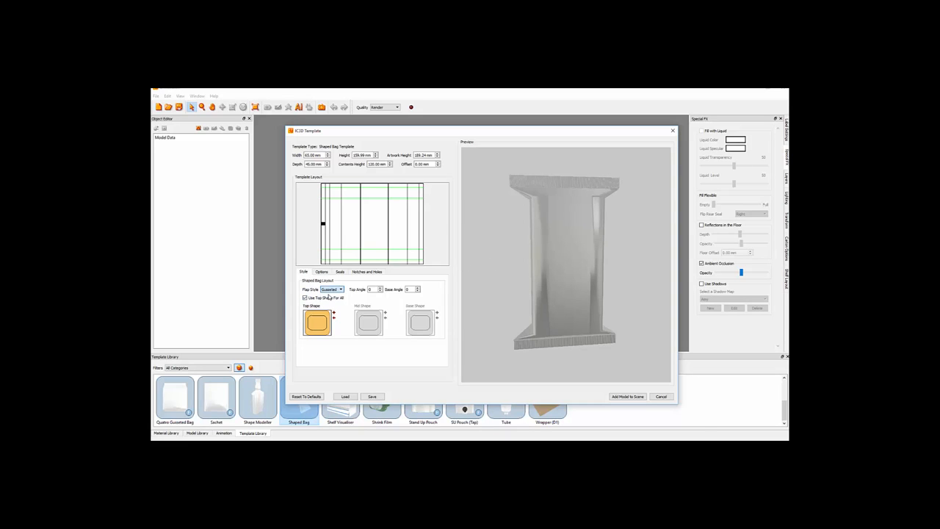
pyautogui.click(332, 289)
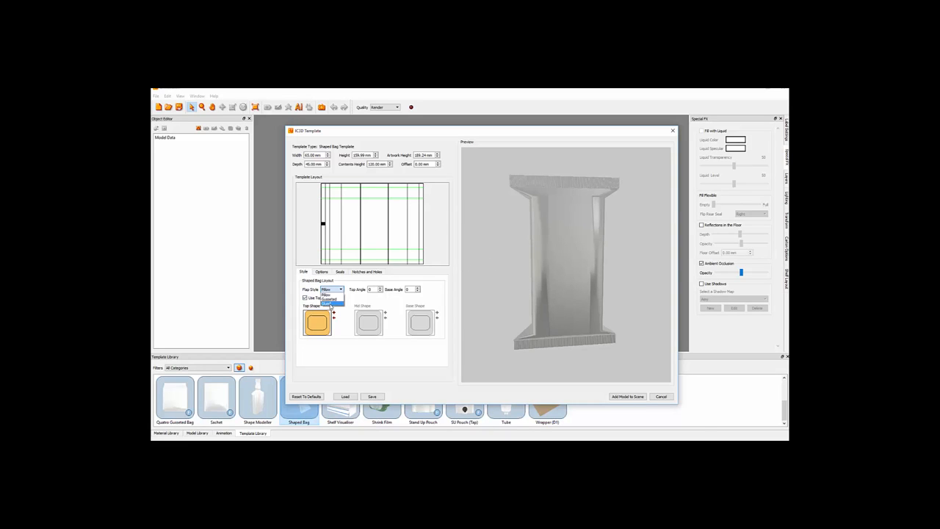
pyautogui.click(329, 304)
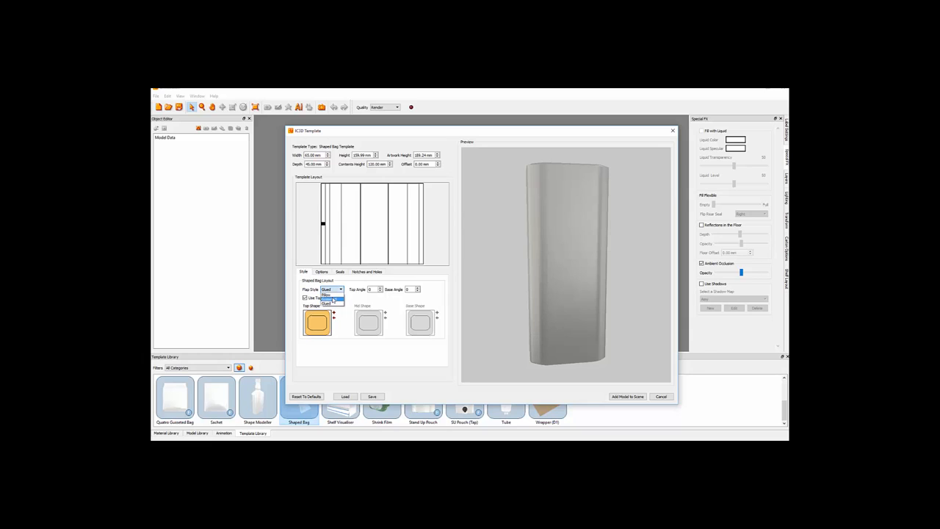
pyautogui.click(331, 295)
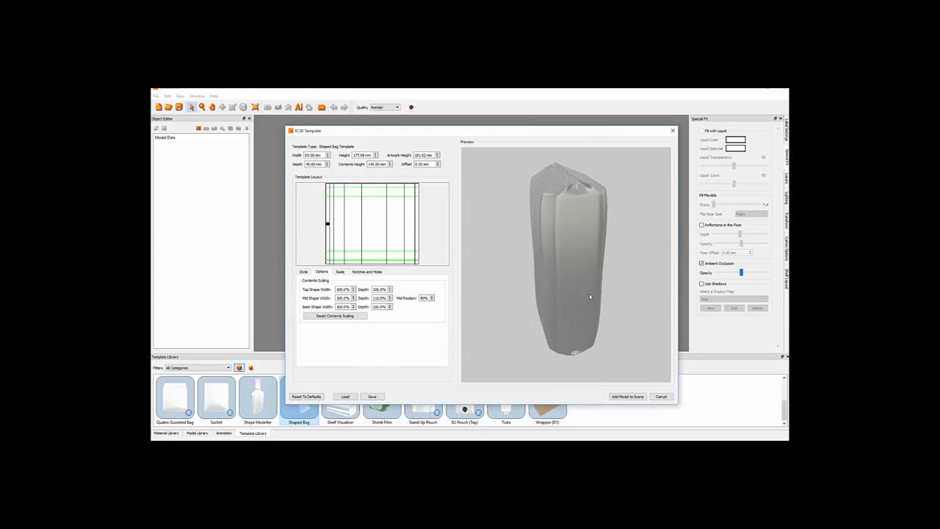
pyautogui.moveTo(589, 296); pyautogui.dragTo(563, 284)
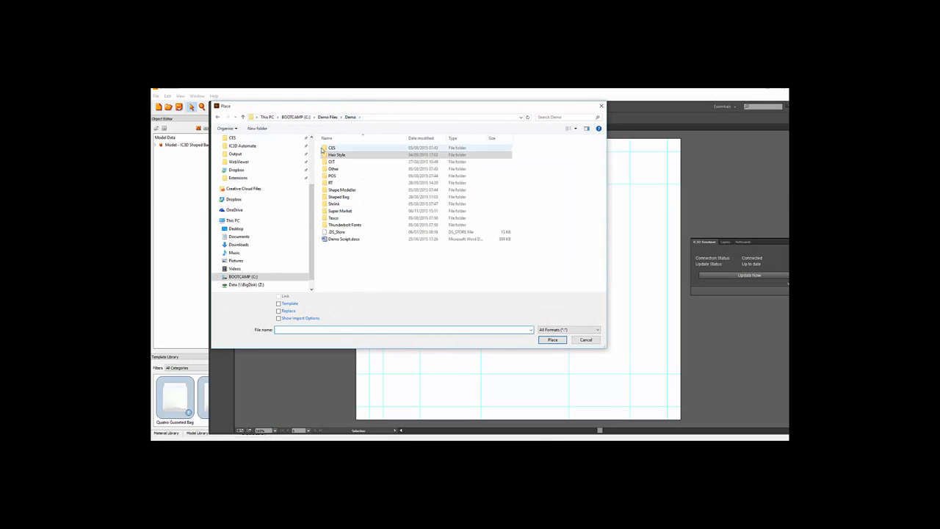
# Open the Shaped Bag folder and select TUC garlic and herbs 100dpi.jpg
pyautogui.doubleClick(338, 197)
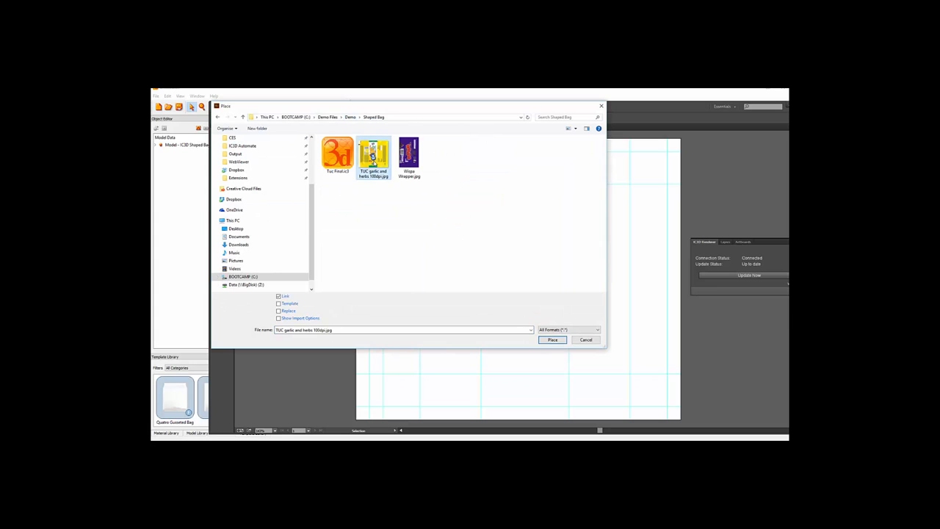
pyautogui.click(553, 340)
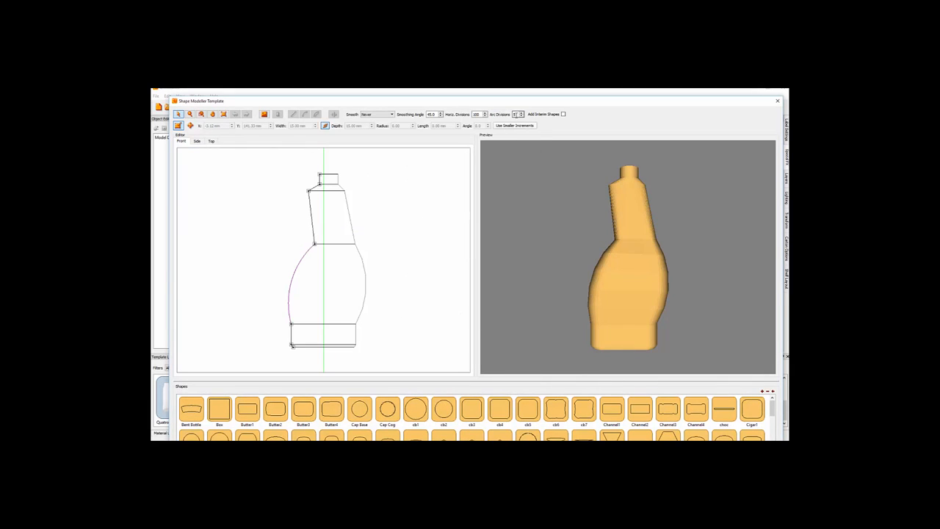
# Curve the bottle's straight shoulder segment using the arc tool
pyautogui.click(520, 111)
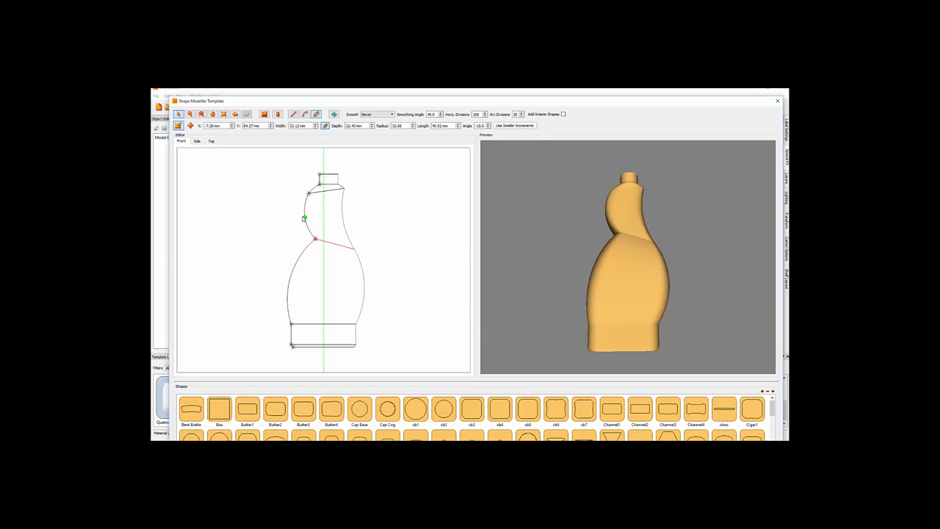
pyautogui.moveTo(303, 217); pyautogui.dragTo(321, 215)
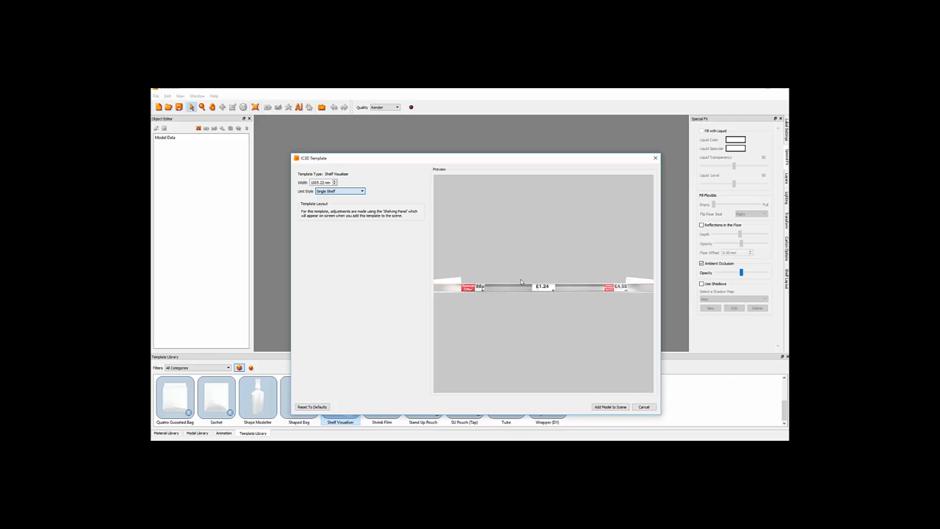
# Try open refrigerated and glass door chiller styles, then add the Five Shelf Gondola
pyautogui.click(361, 191)
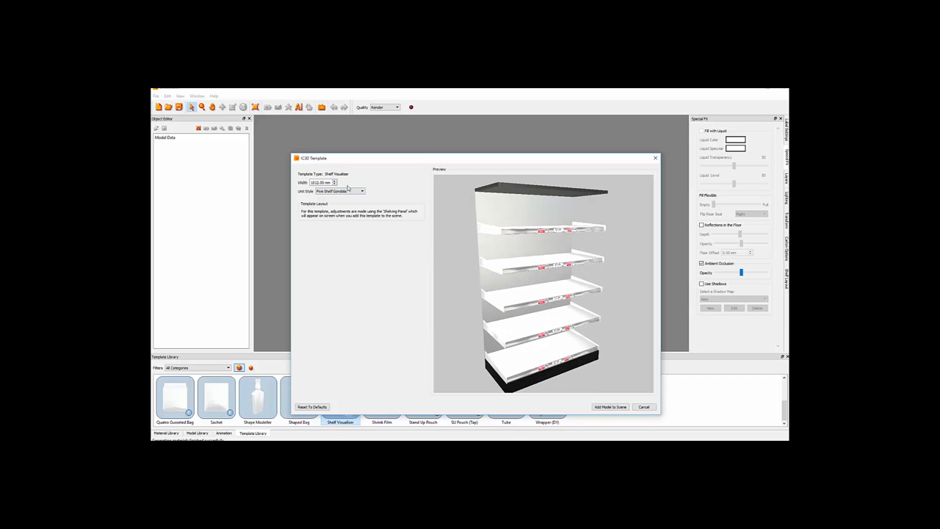
pyautogui.click(361, 191)
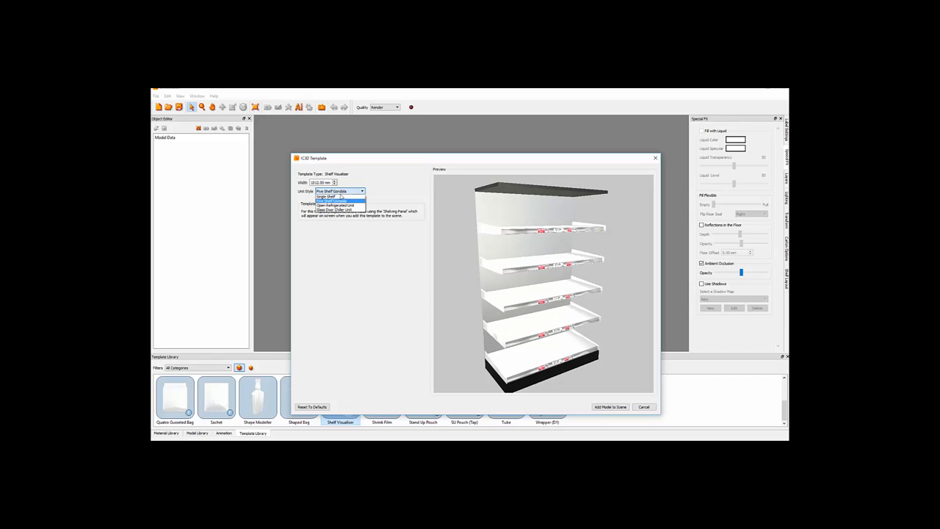
pyautogui.click(337, 191)
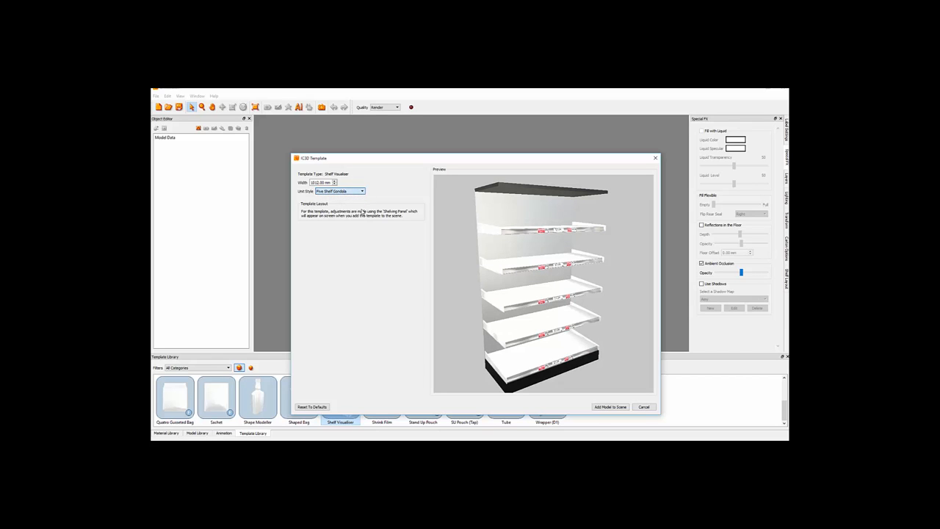
pyautogui.click(338, 191)
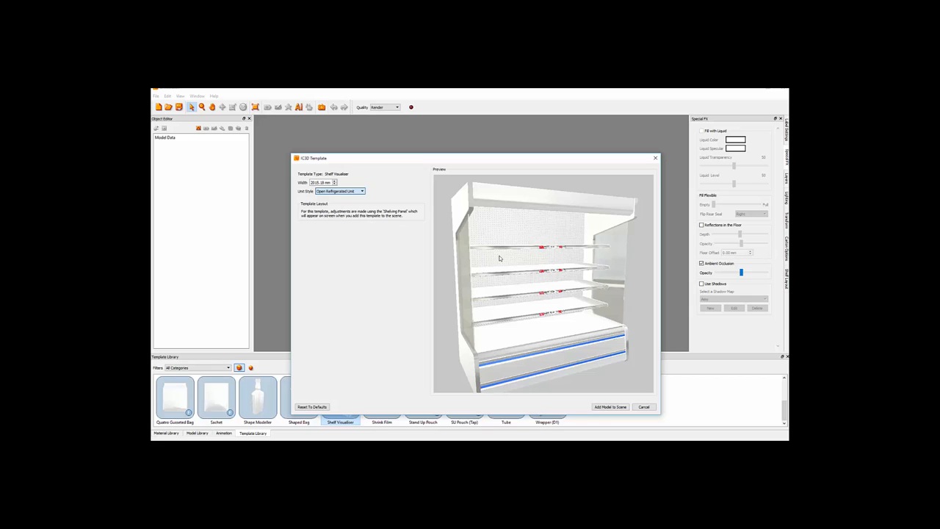
pyautogui.click(361, 191)
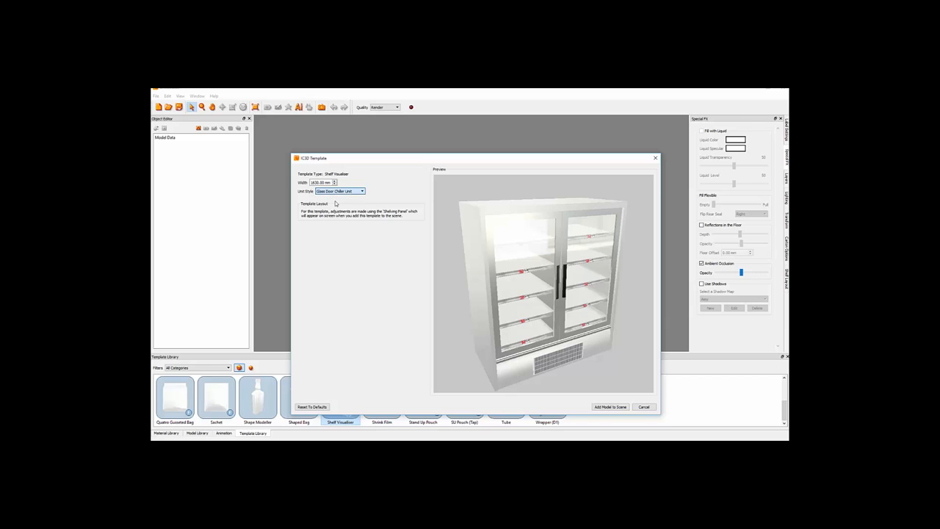
pyautogui.click(338, 191)
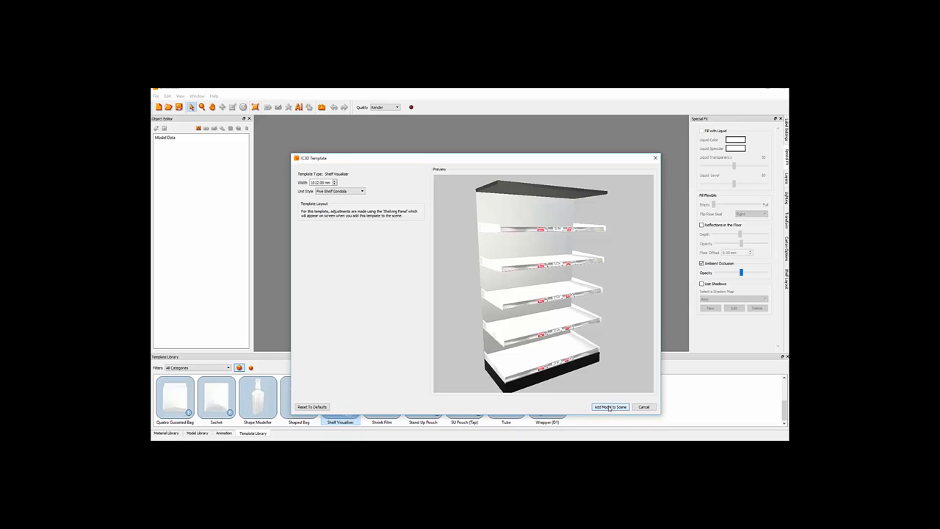
pyautogui.click(611, 406)
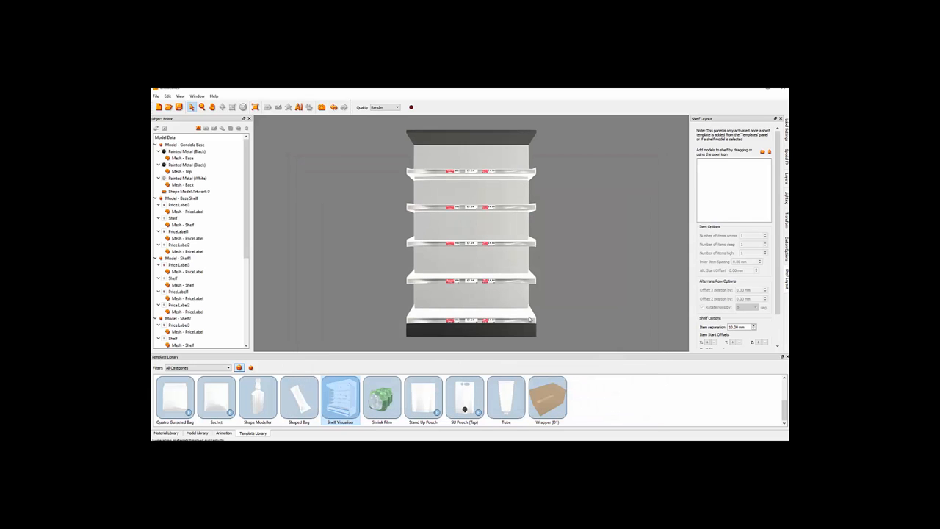